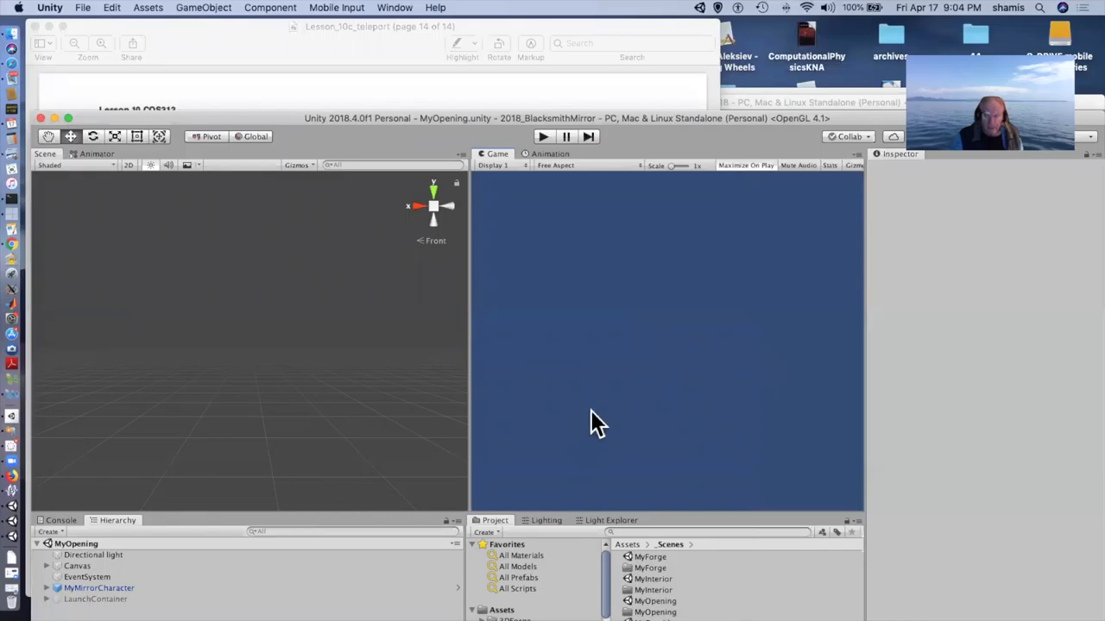
pyautogui.moveTo(284, 125)
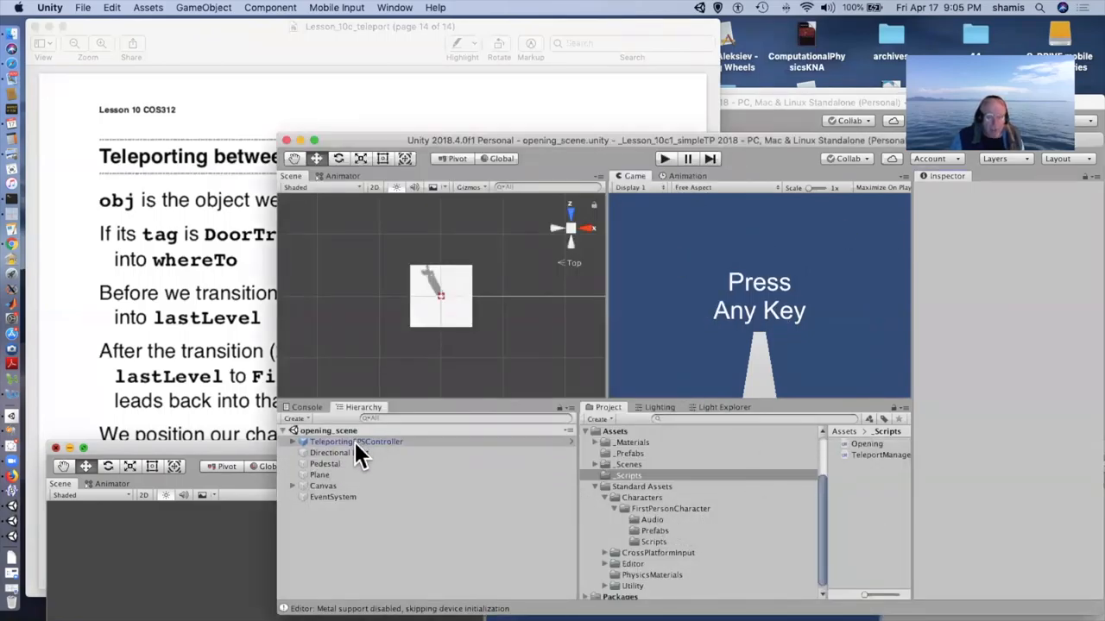
# Select TeleportingFPSController to show its Character Controller and First Person Controller components.
pyautogui.click(356, 442)
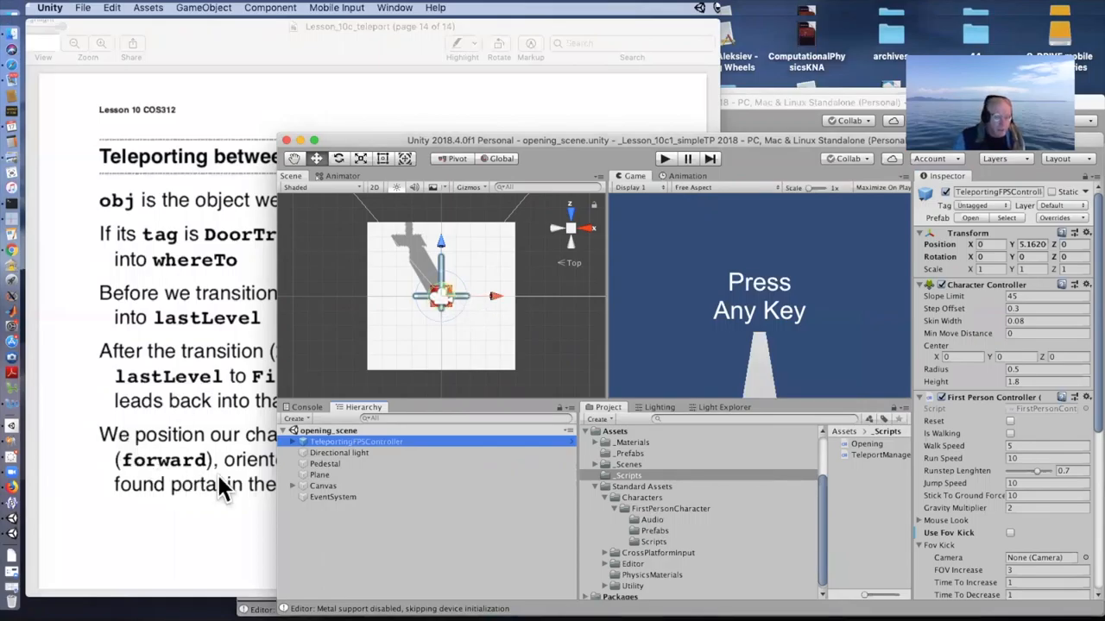
pyautogui.moveTo(466, 311)
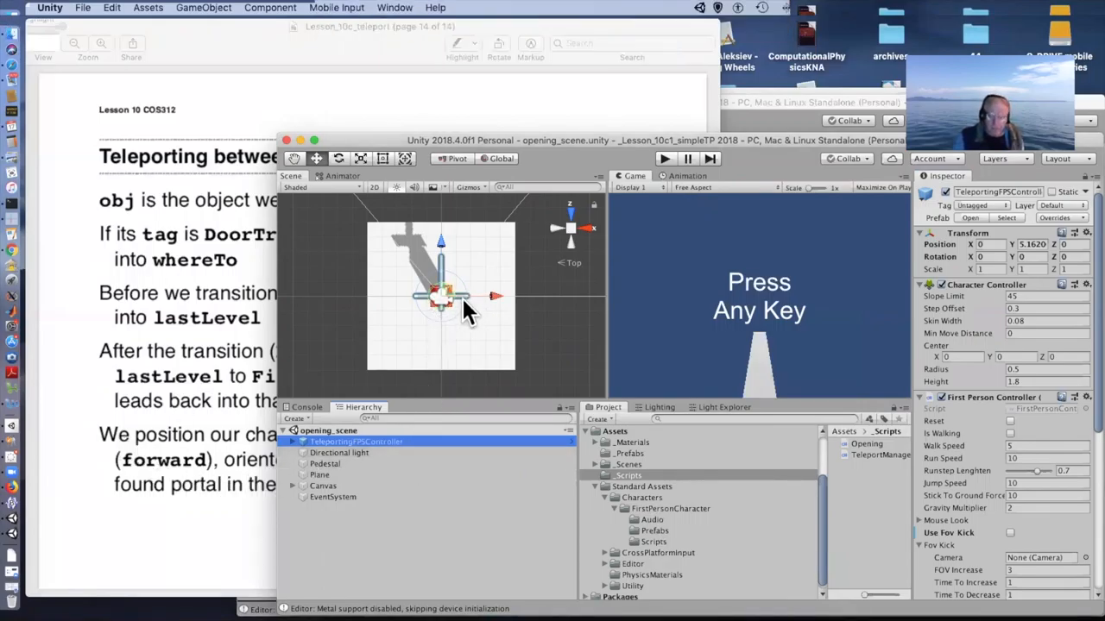
pyautogui.moveTo(906, 302)
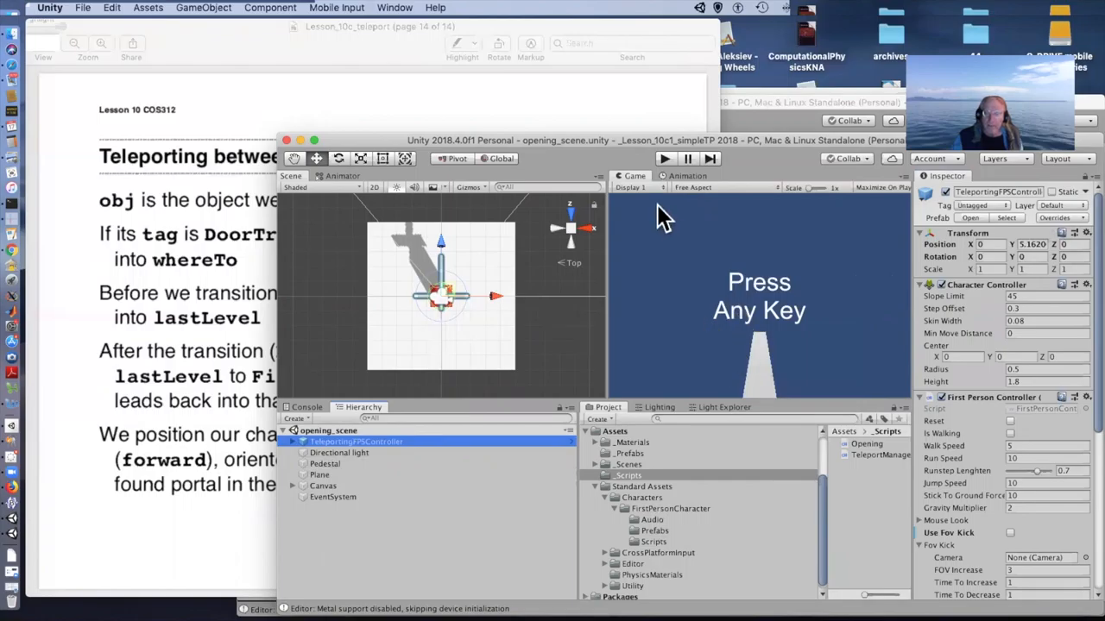
pyautogui.moveTo(781, 311)
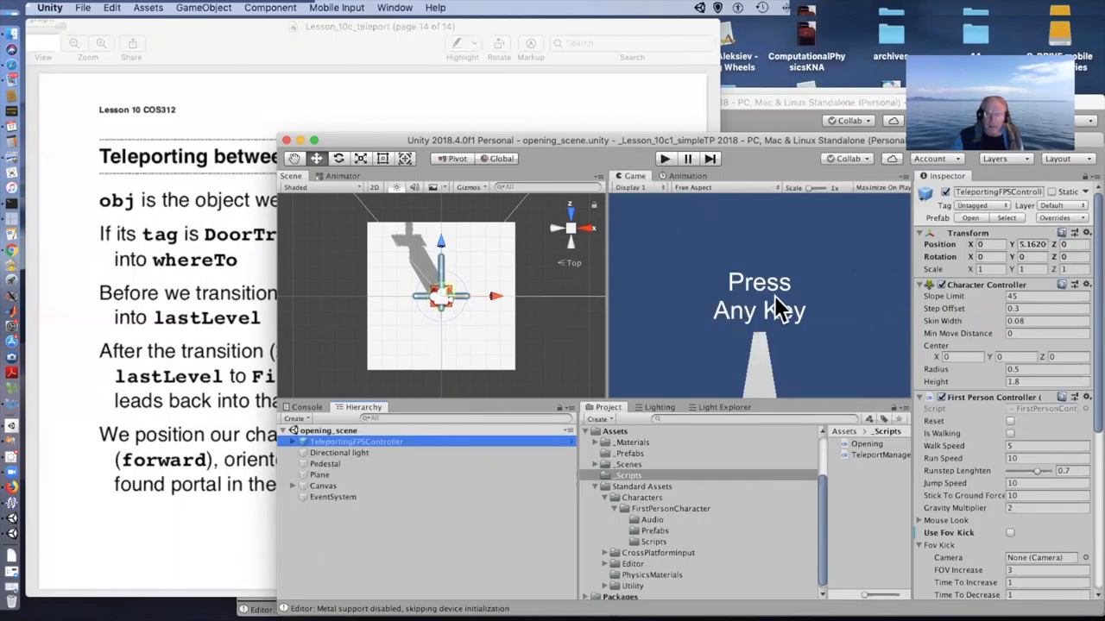
pyautogui.moveTo(746, 325)
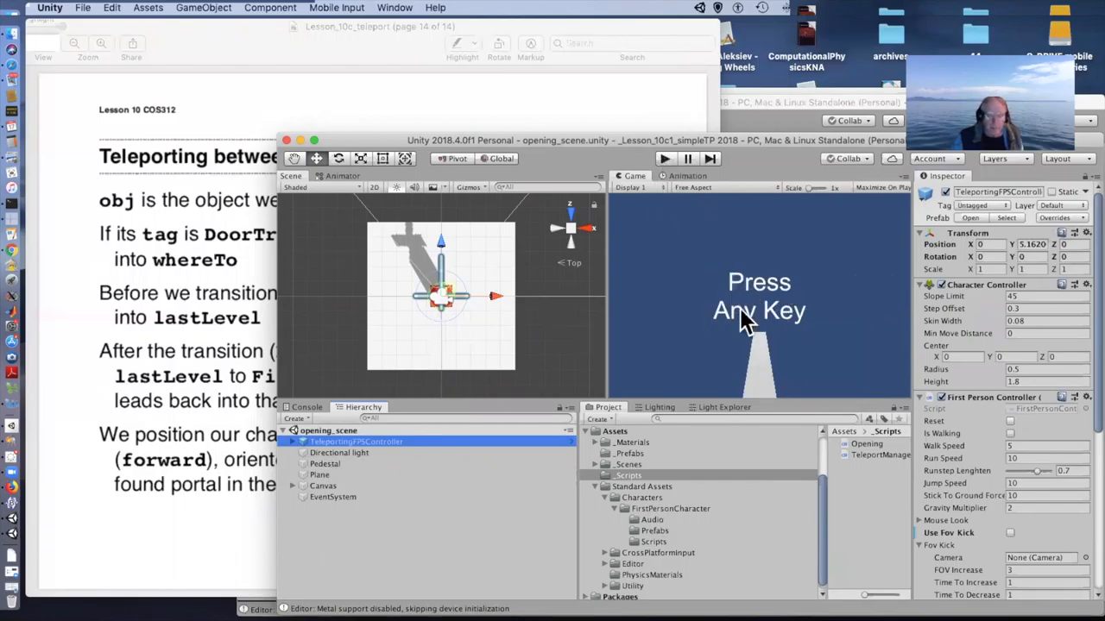
# Select the Canvas and reveal its Opening script with red_scene as the first scene to load.
pyautogui.click(322, 485)
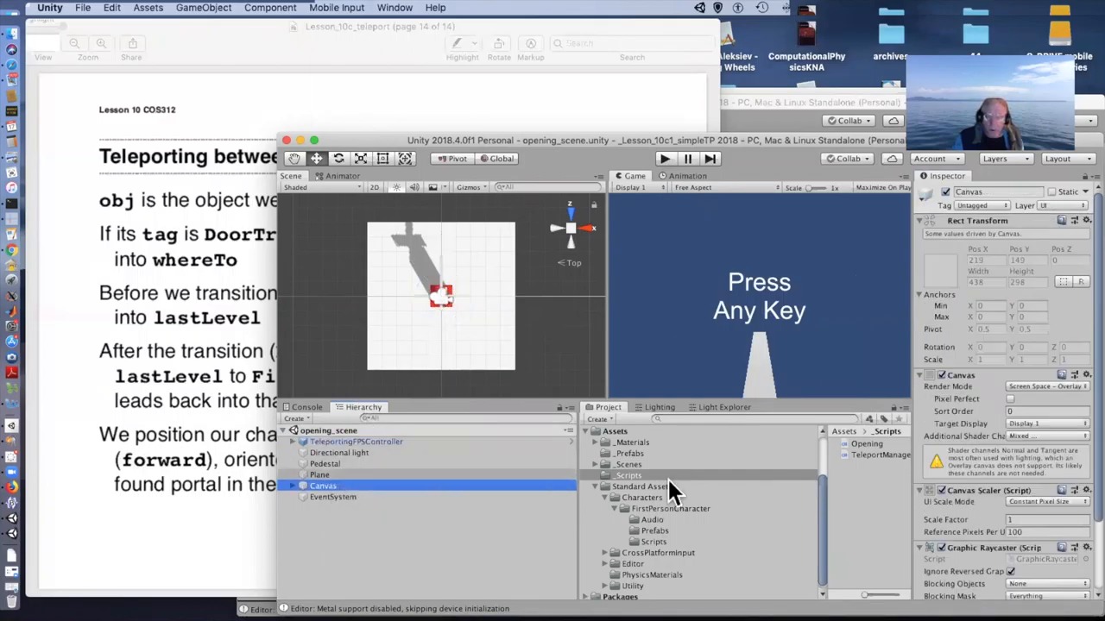
pyautogui.scroll(-3)
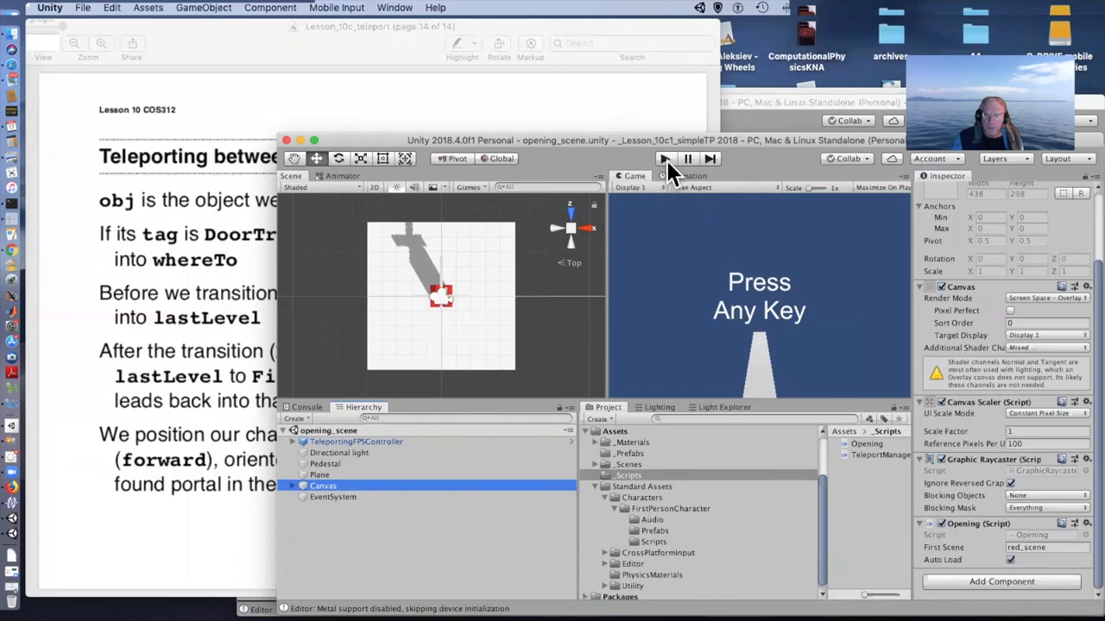
pyautogui.click(665, 159)
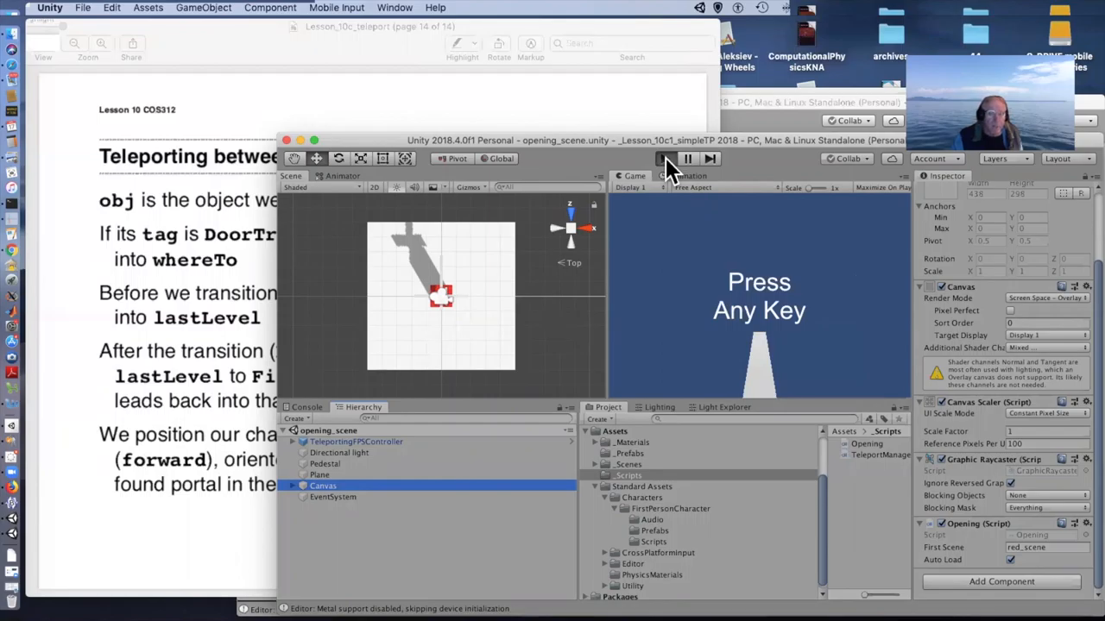
# Play the opening scene so the controller teleports into the green scene.
pyautogui.click(666, 159)
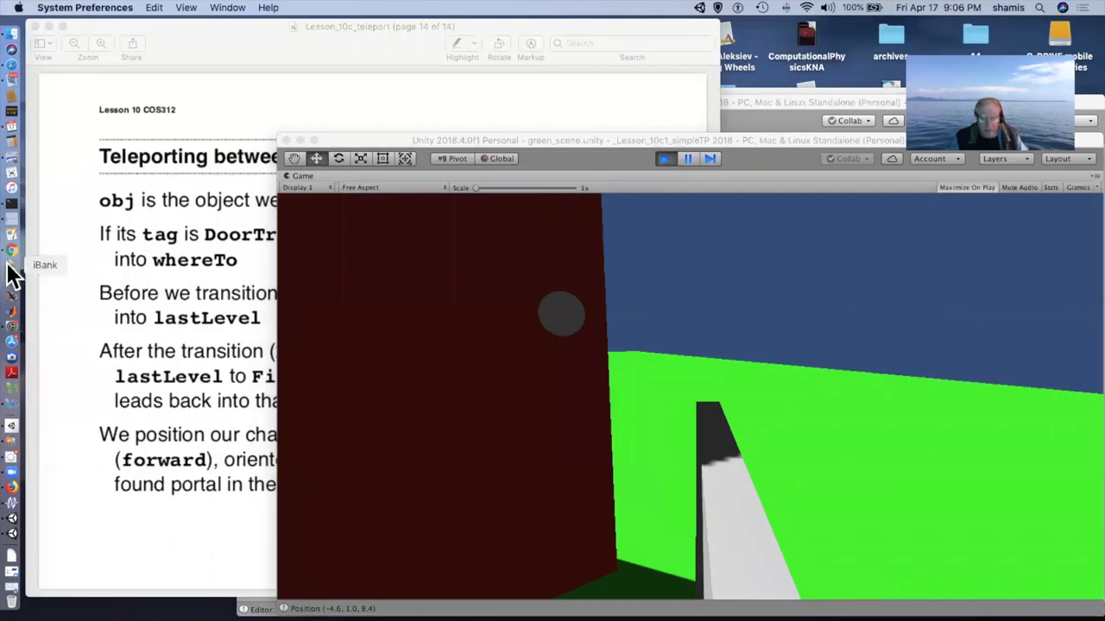
pyautogui.moveTo(397, 395)
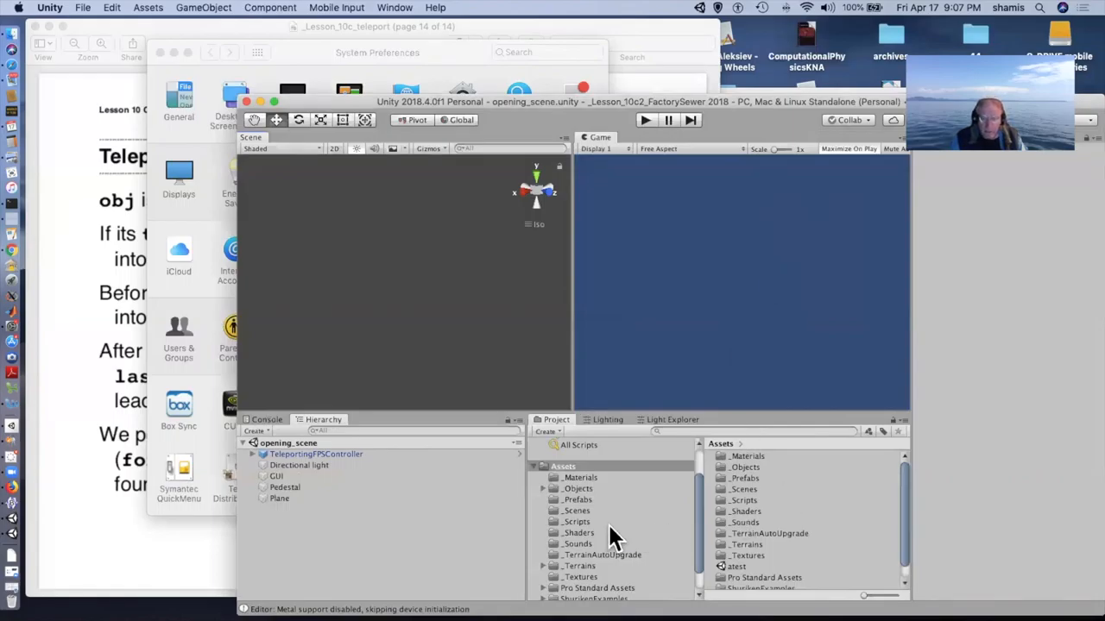
# Load the outside scene from Assets/Scenes and look over the factory, its door and terrain.
pyautogui.click(577, 511)
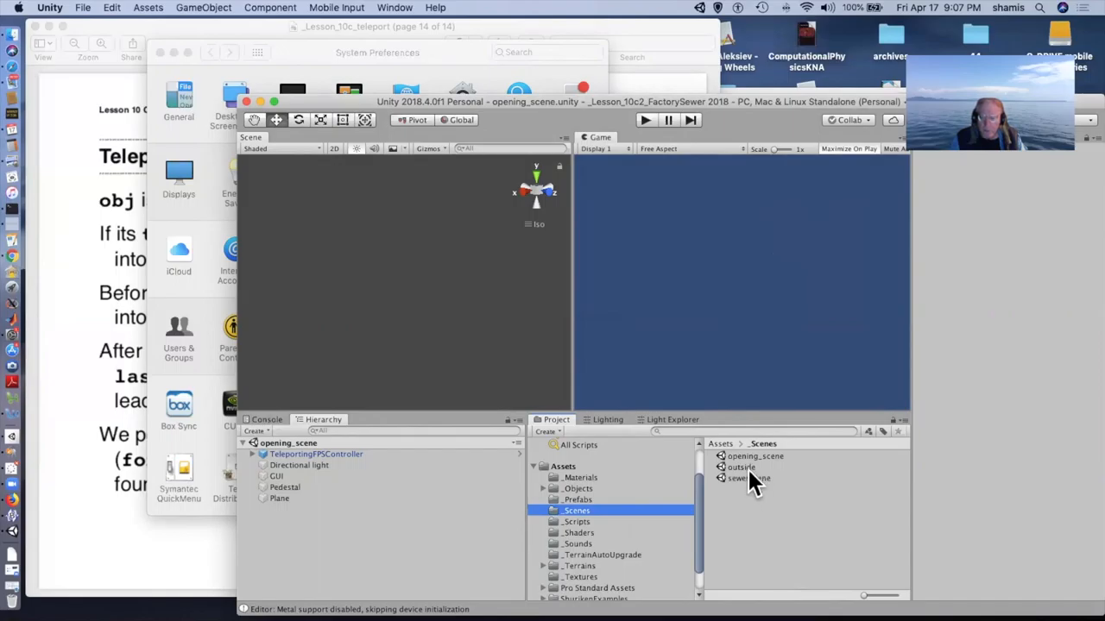
pyautogui.doubleClick(738, 466)
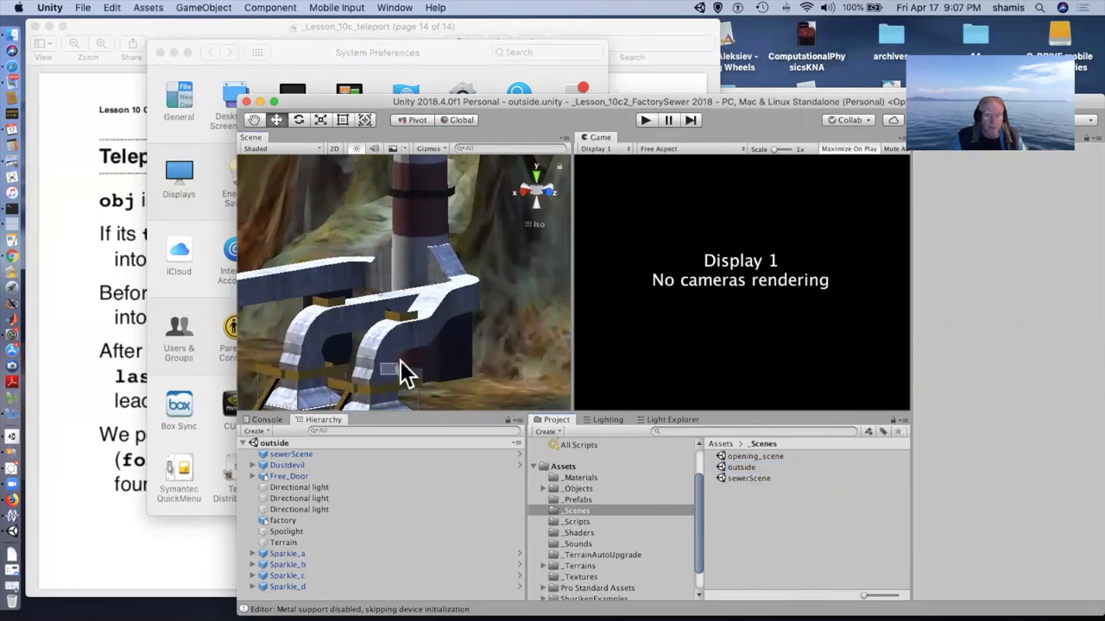
pyautogui.moveTo(406, 371); pyautogui.dragTo(484, 290)
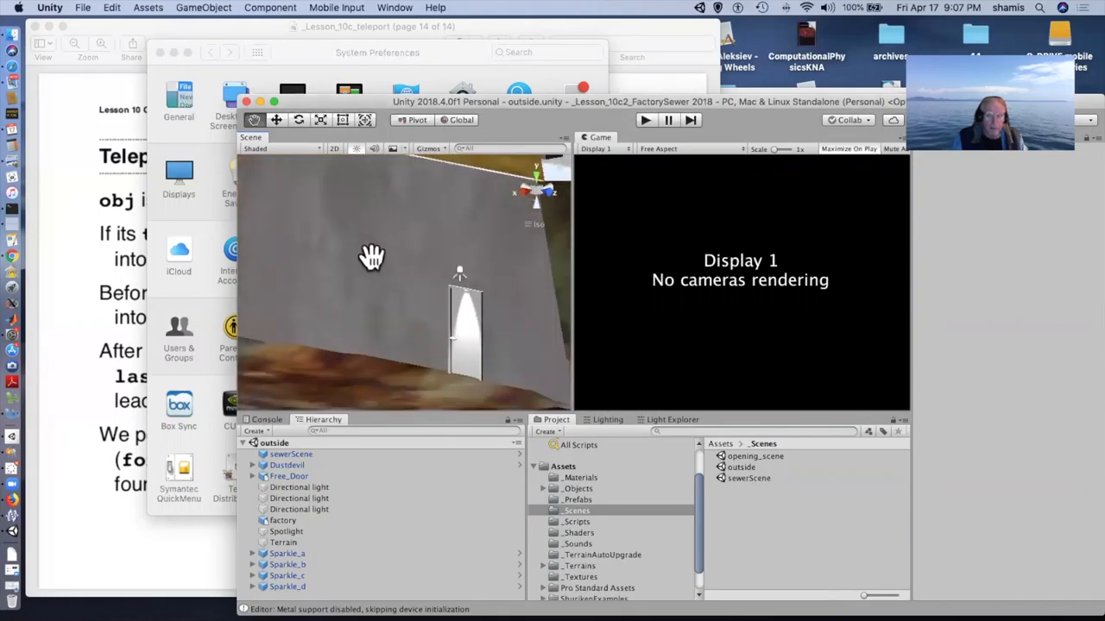
pyautogui.moveTo(371, 259); pyautogui.dragTo(348, 283)
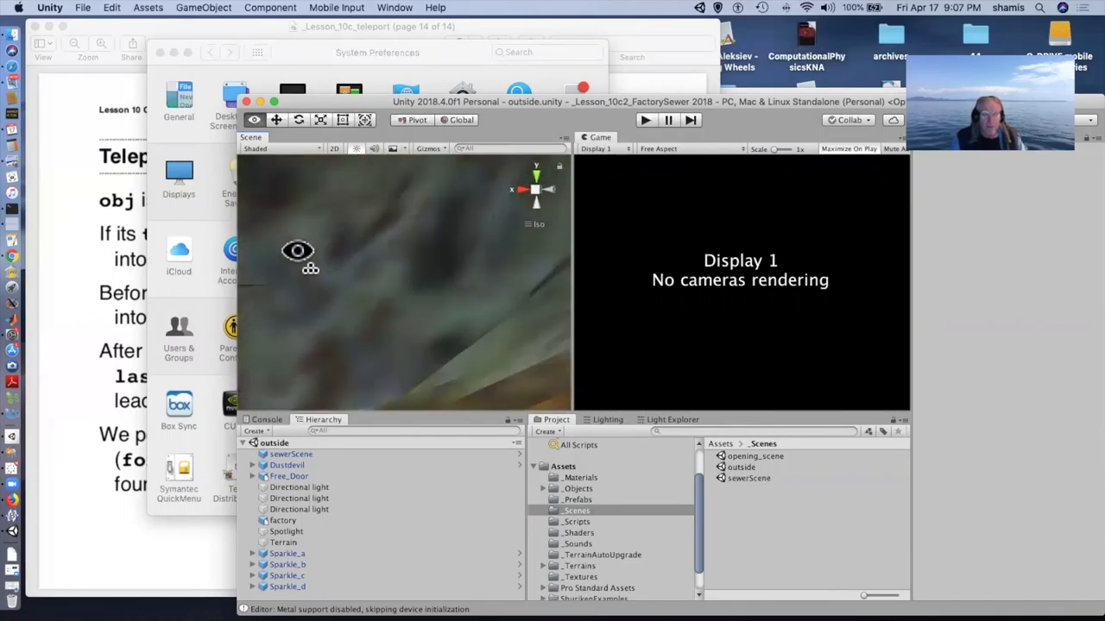
pyautogui.moveTo(297, 251); pyautogui.dragTo(445, 307)
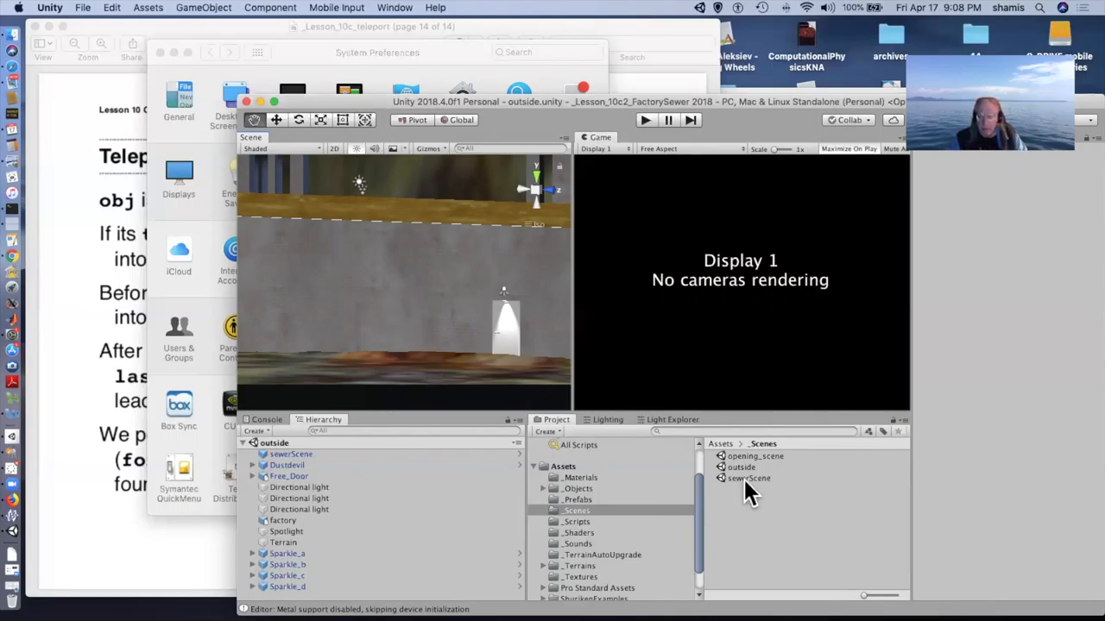
# Load the sewerScene level from the Scenes folder.
pyautogui.doubleClick(750, 479)
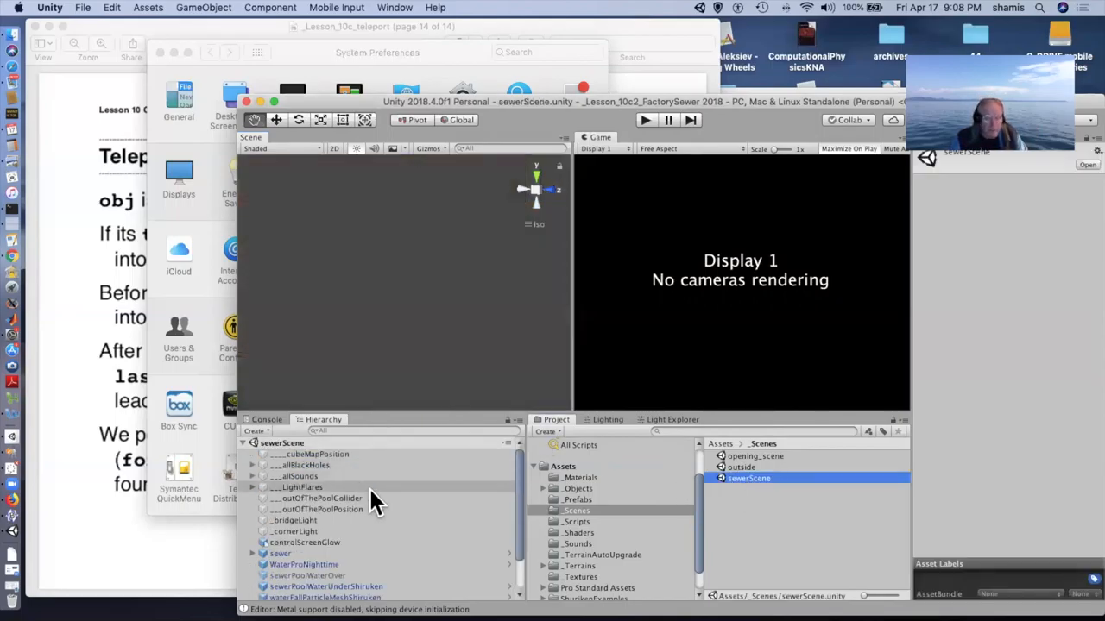
# Select the sewer object to view its Transform and Animation settings, then pick the opening_scene asset.
pyautogui.click(279, 553)
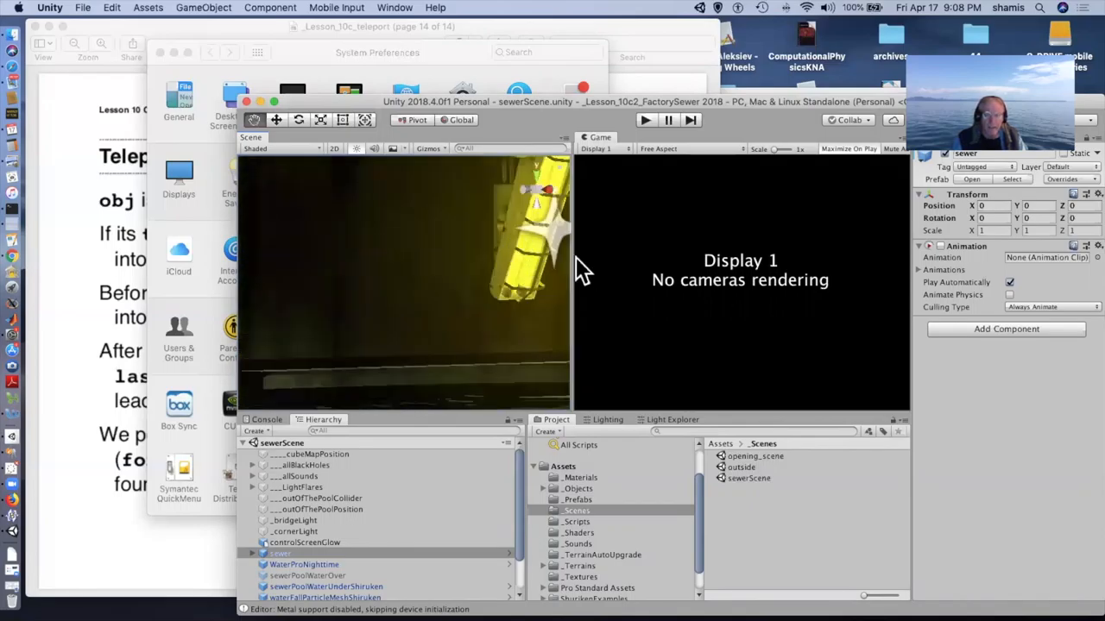
pyautogui.click(749, 456)
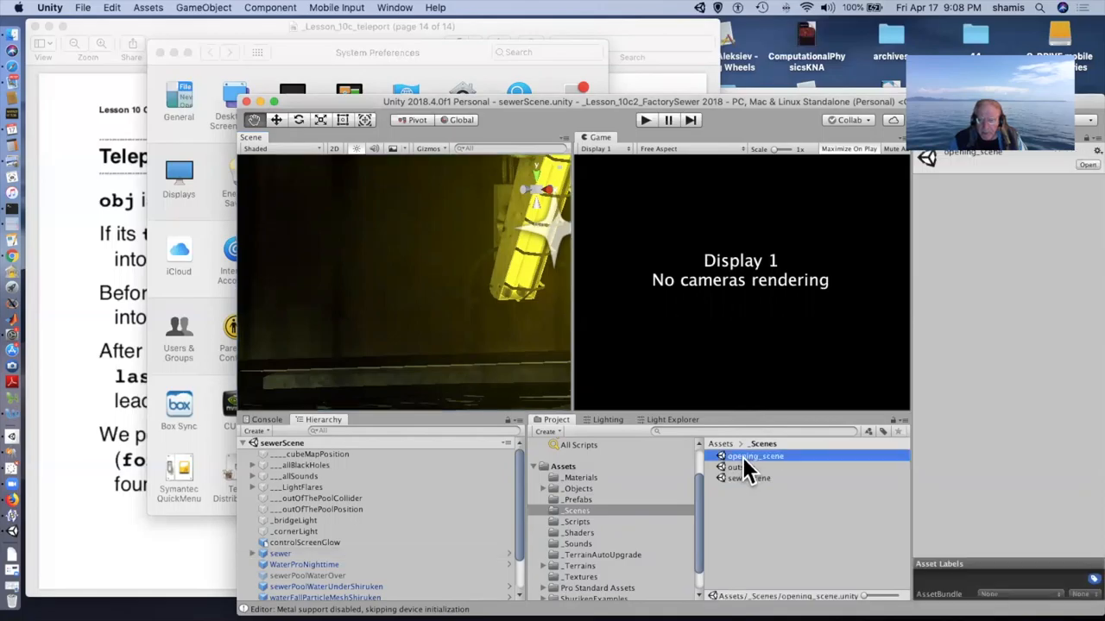
# Load opening_scene and inspect TeleportingFPSController, Pedestal and the Opening script object.
pyautogui.doubleClick(756, 455)
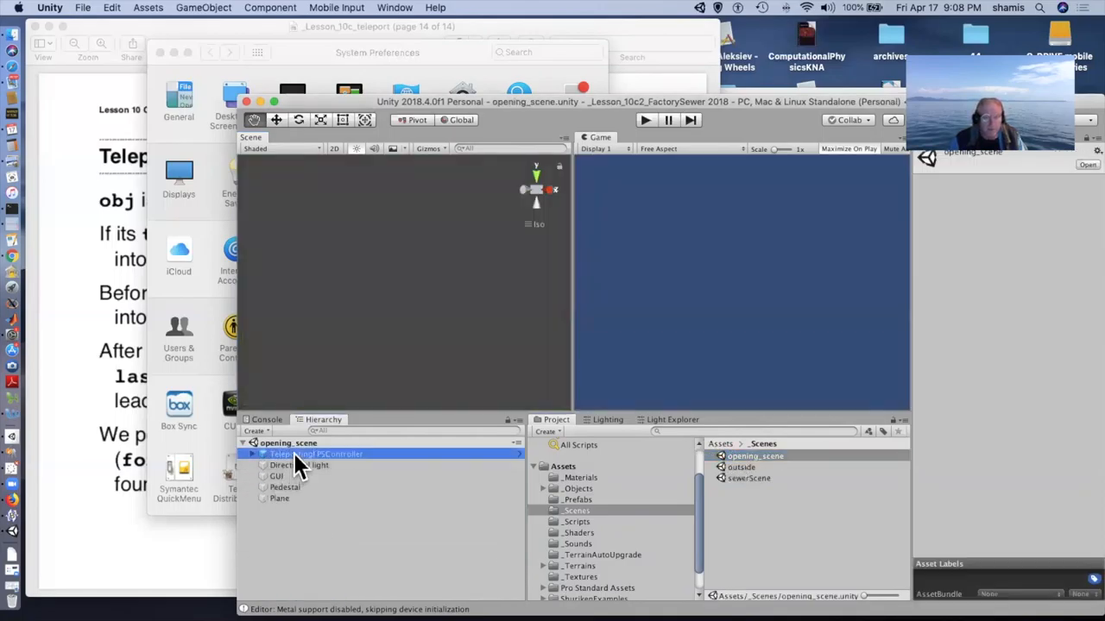
pyautogui.click(314, 454)
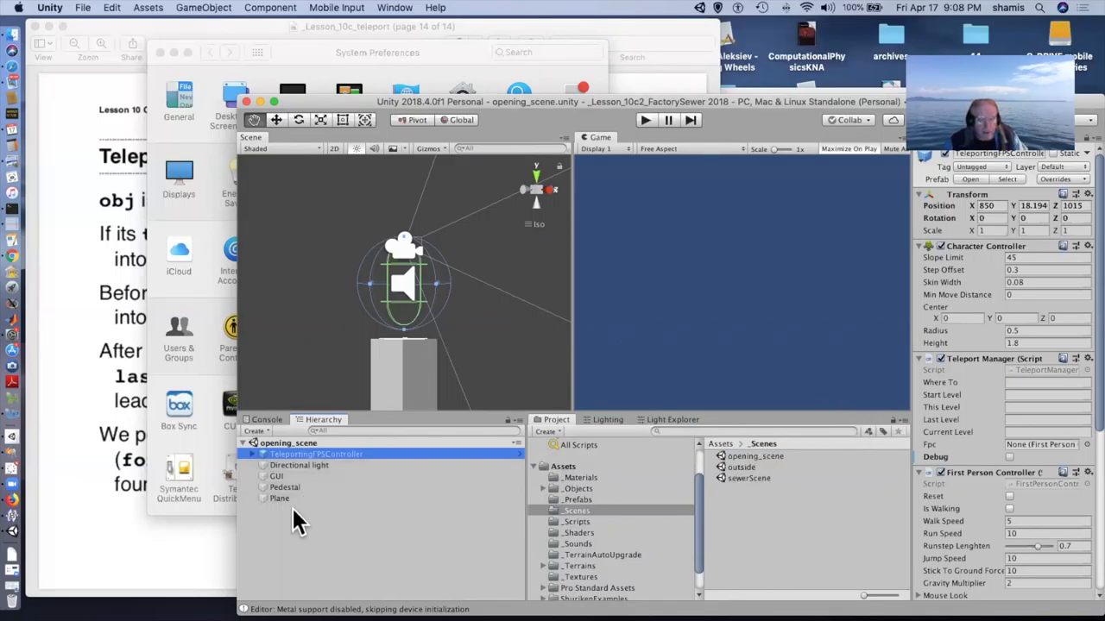
pyautogui.click(285, 487)
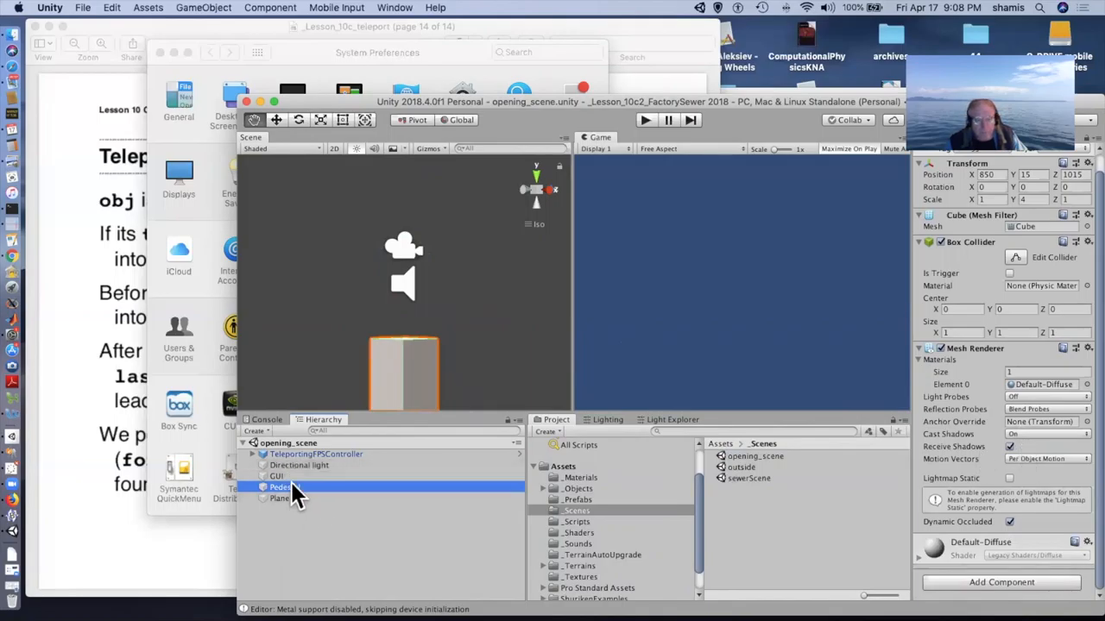
pyautogui.click(276, 477)
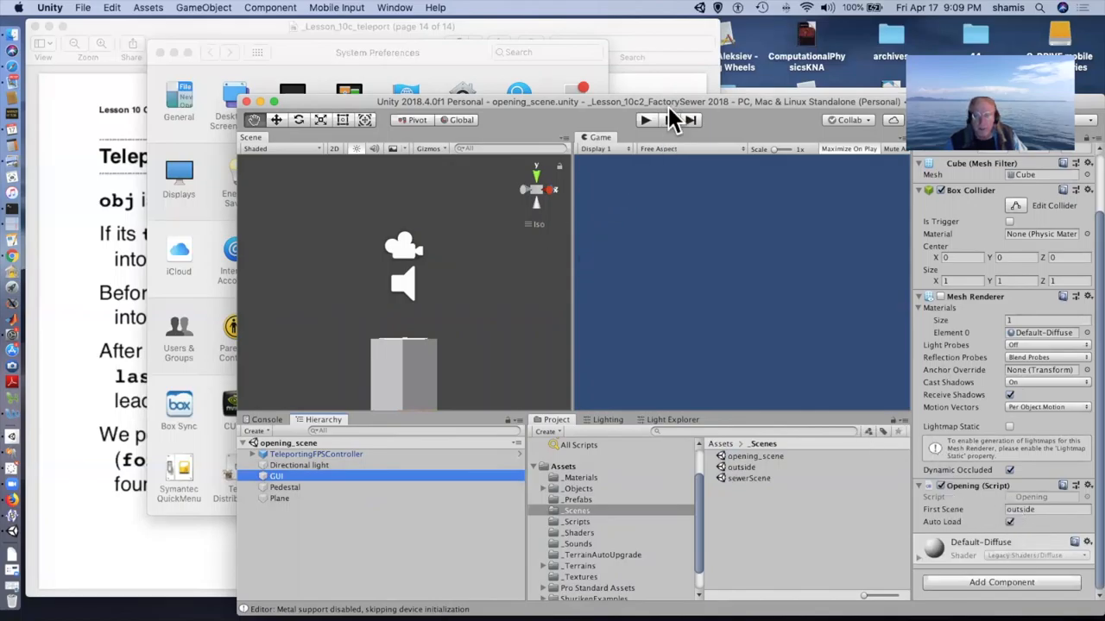
# Play the opening scene and dismiss the start screen to teleport into the outside scene.
pyautogui.click(645, 121)
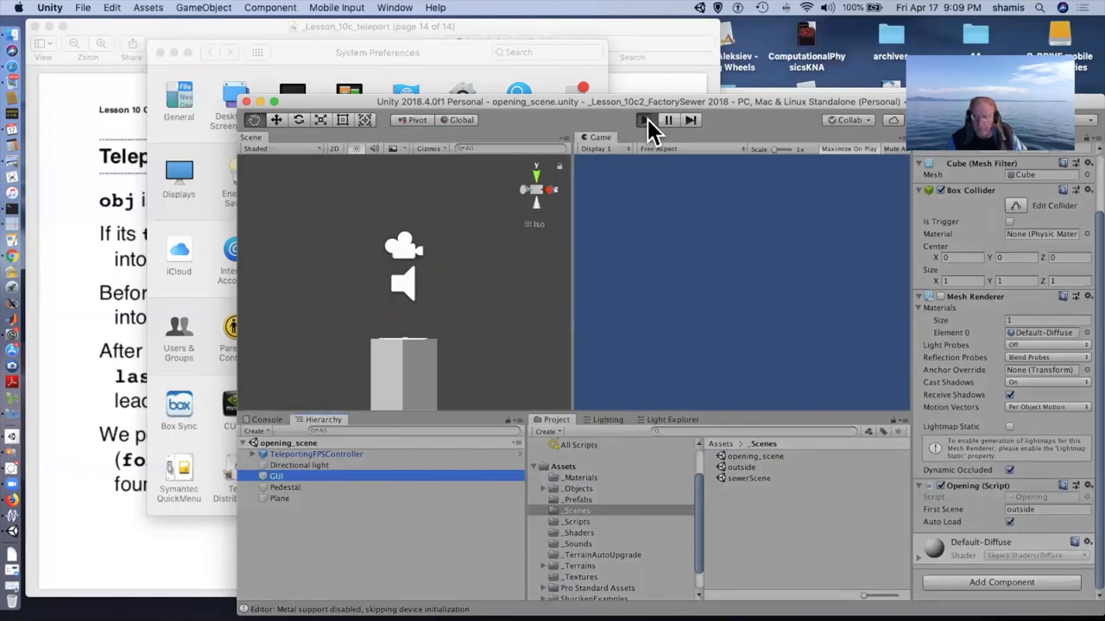
pyautogui.click(642, 121)
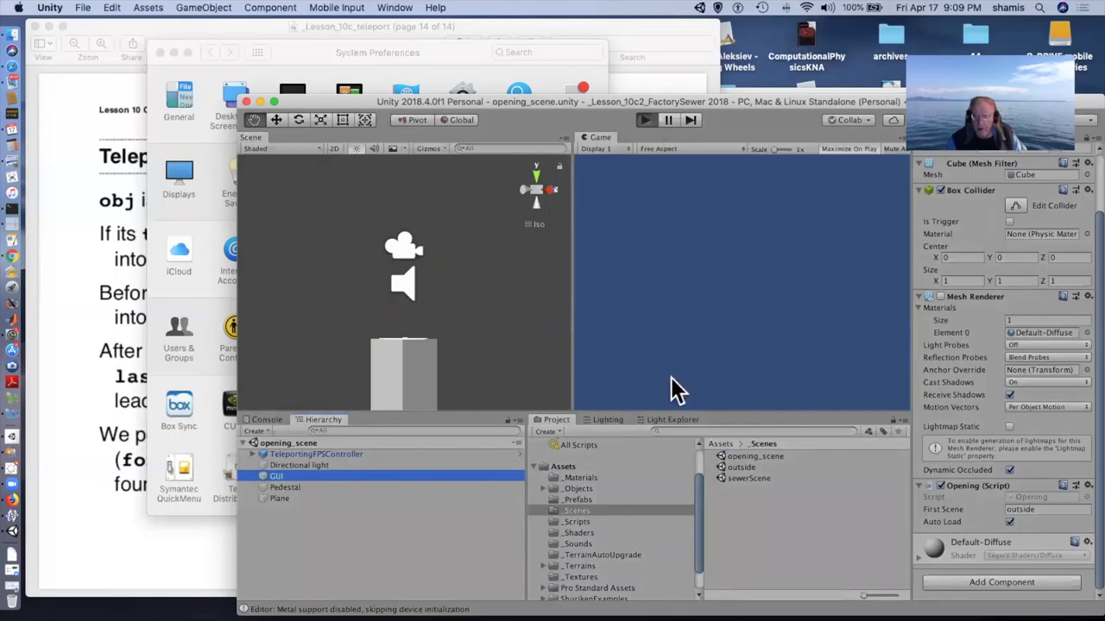
pyautogui.click(644, 121)
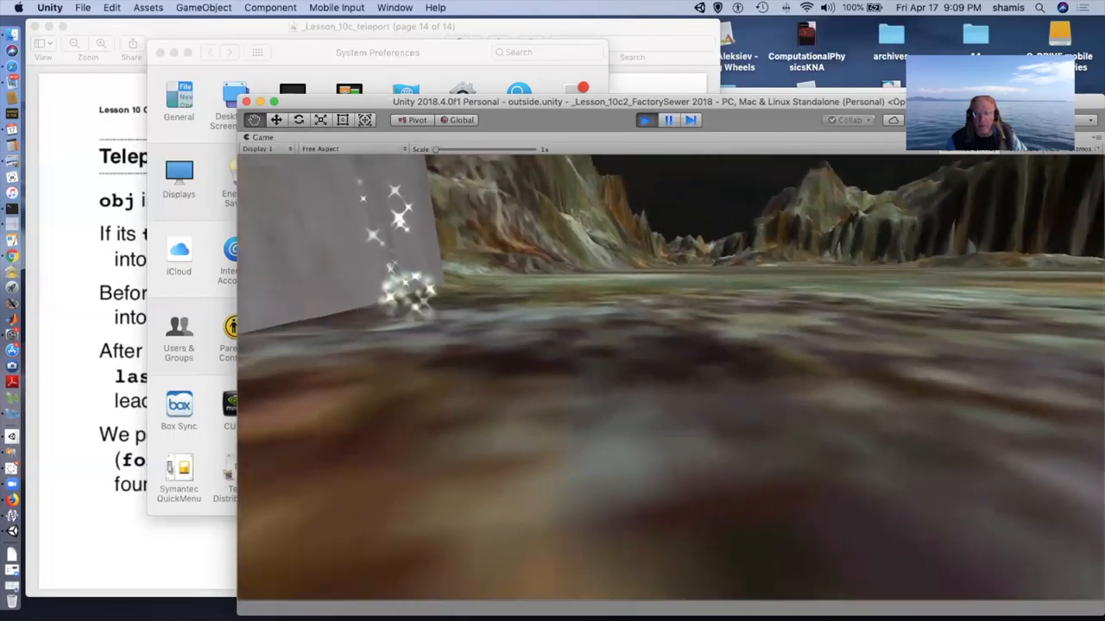